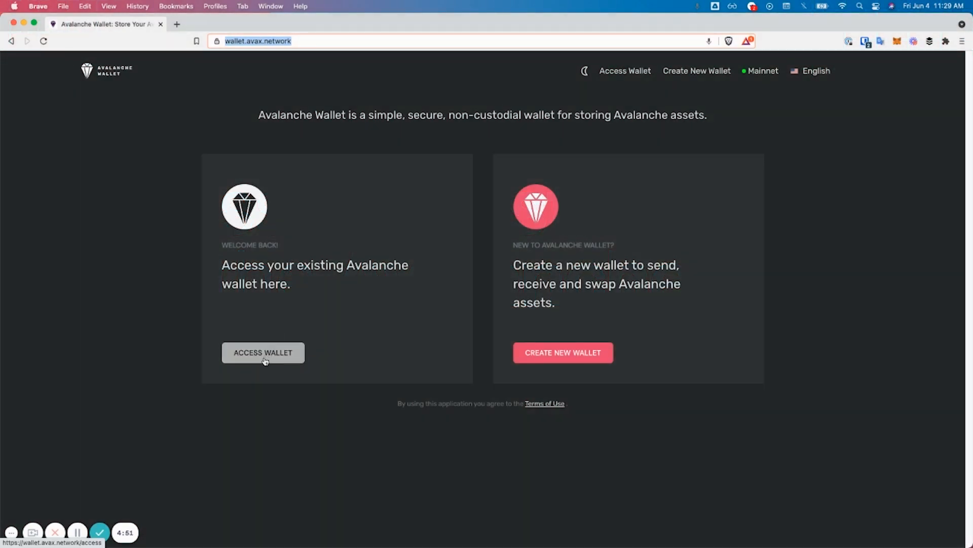
Choose Access Wallet on the home page to see the access method options
click(263, 351)
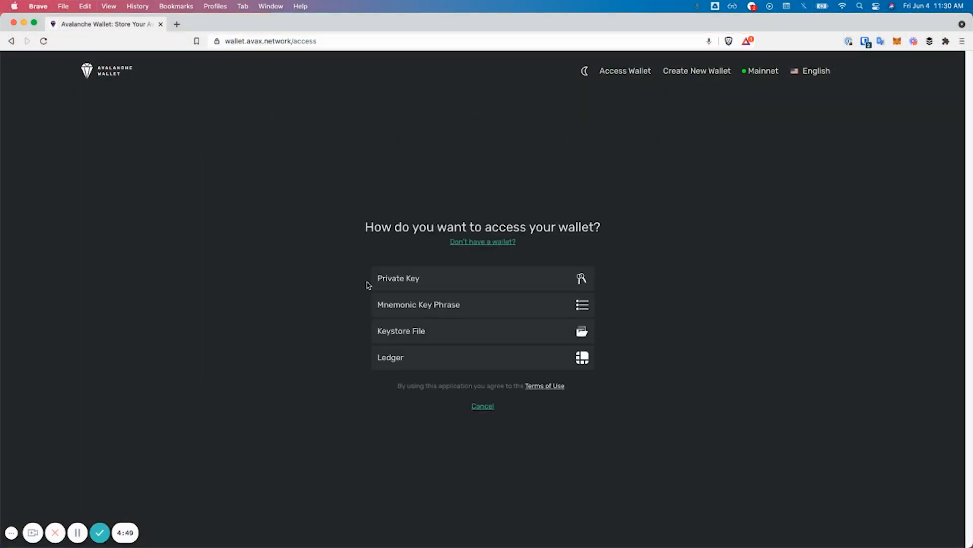
mouse_move(382, 286)
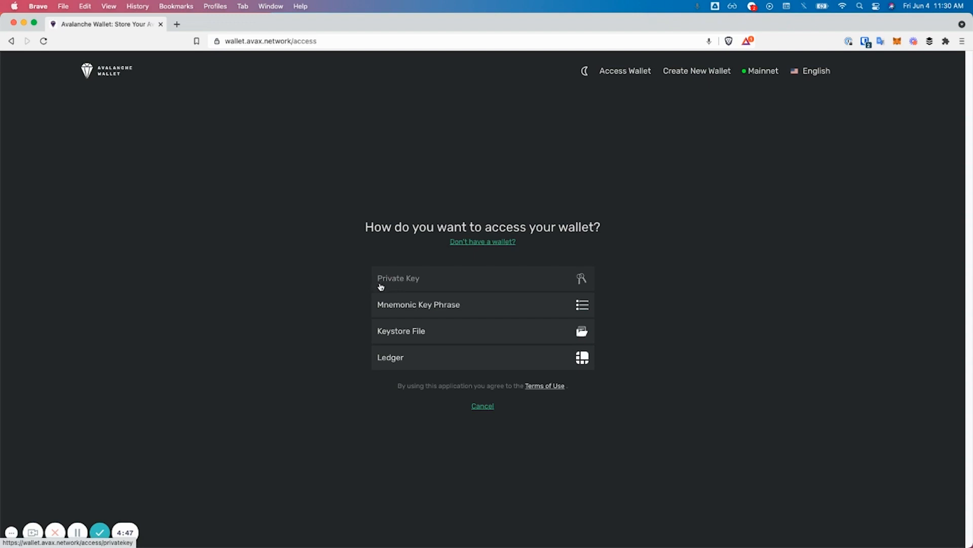
mouse_move(400, 331)
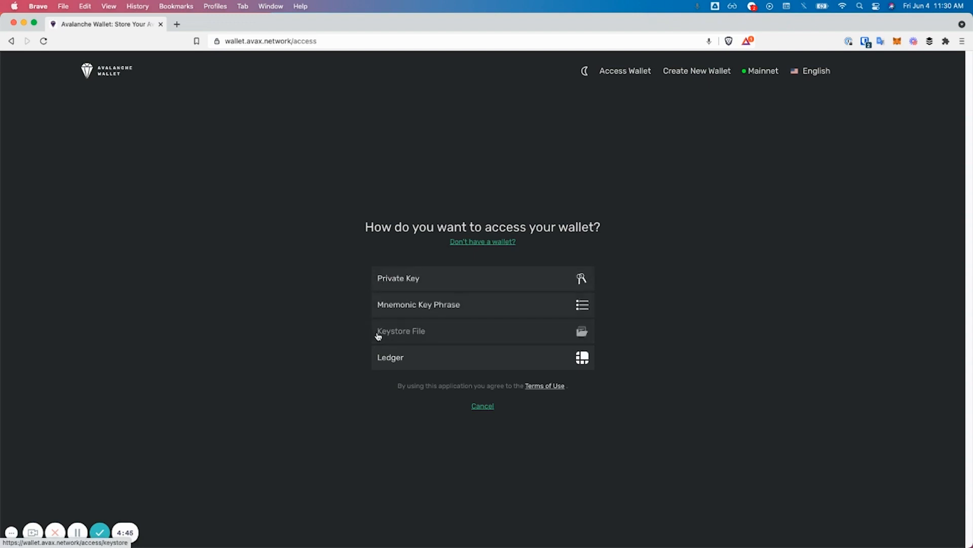
mouse_move(377, 359)
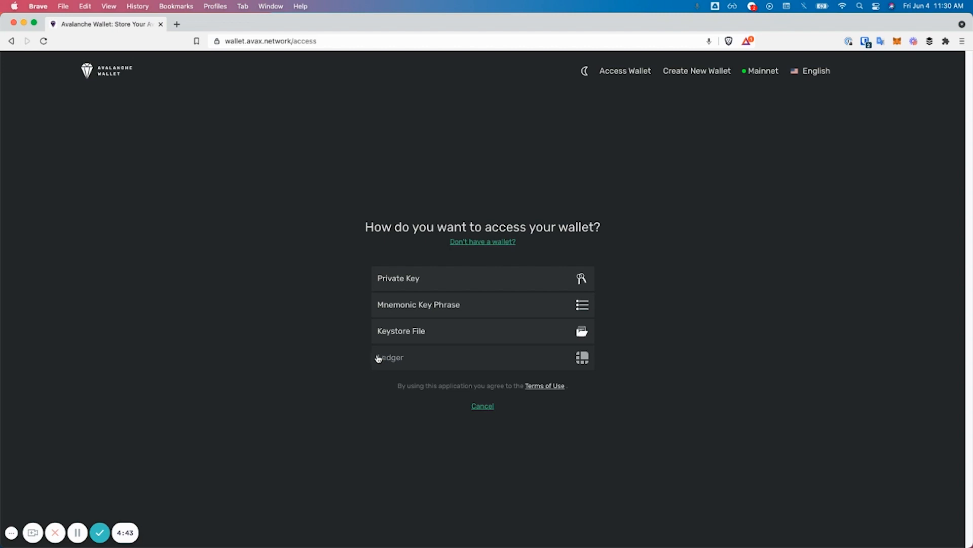
mouse_move(384, 339)
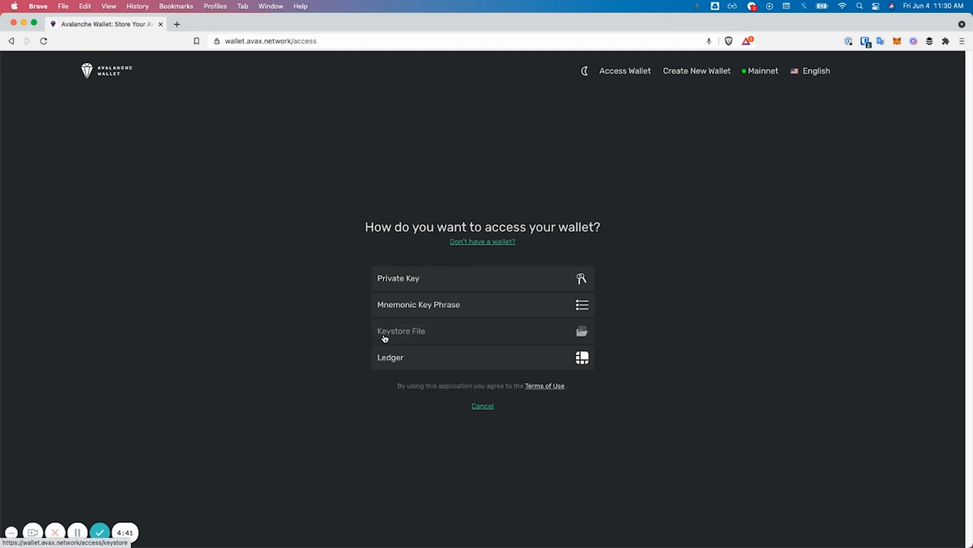
Pick keystore file access and load the AVAX json keystore file
click(401, 331)
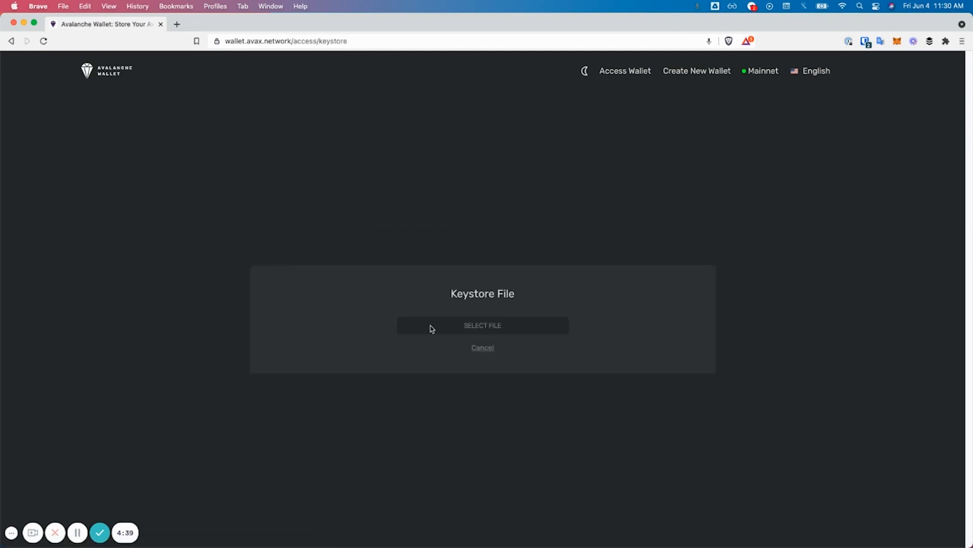
click(482, 325)
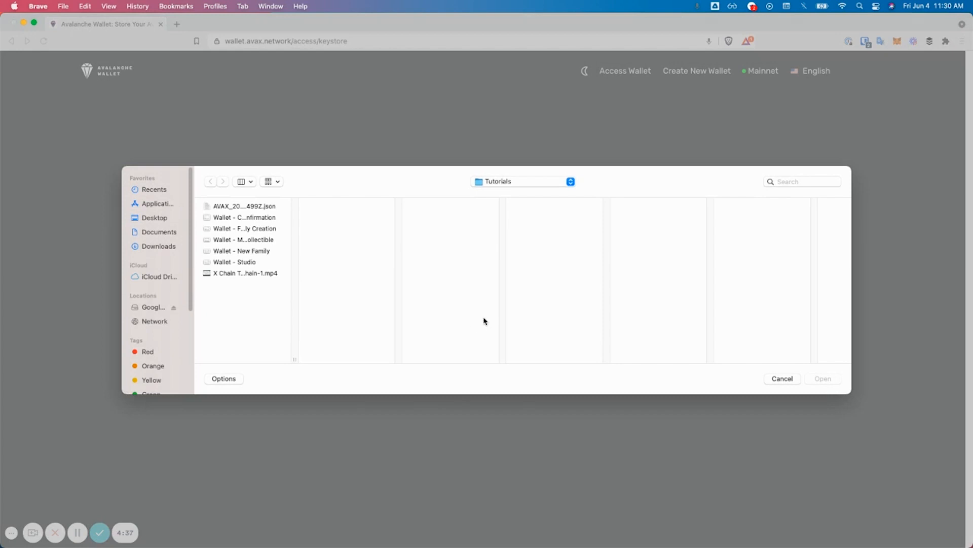
mouse_move(333, 259)
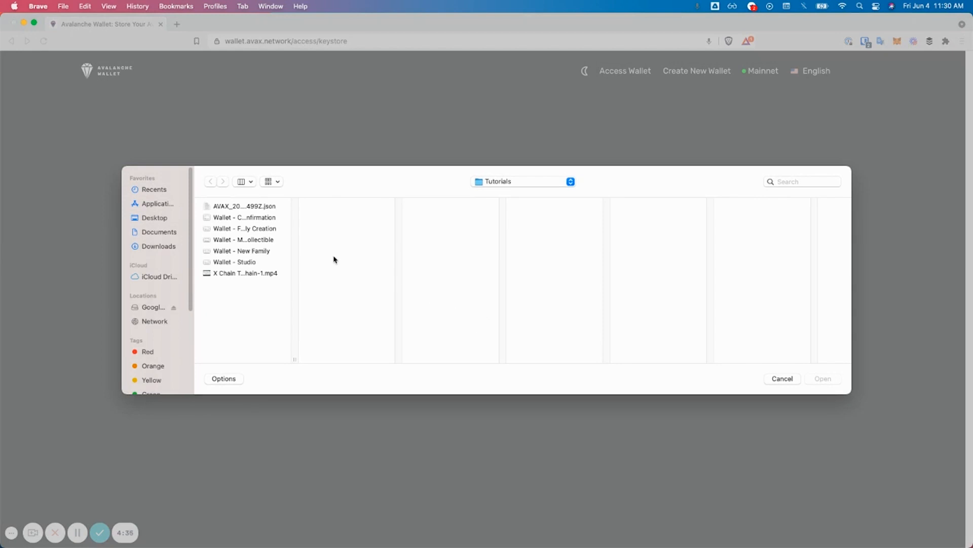
click(245, 205)
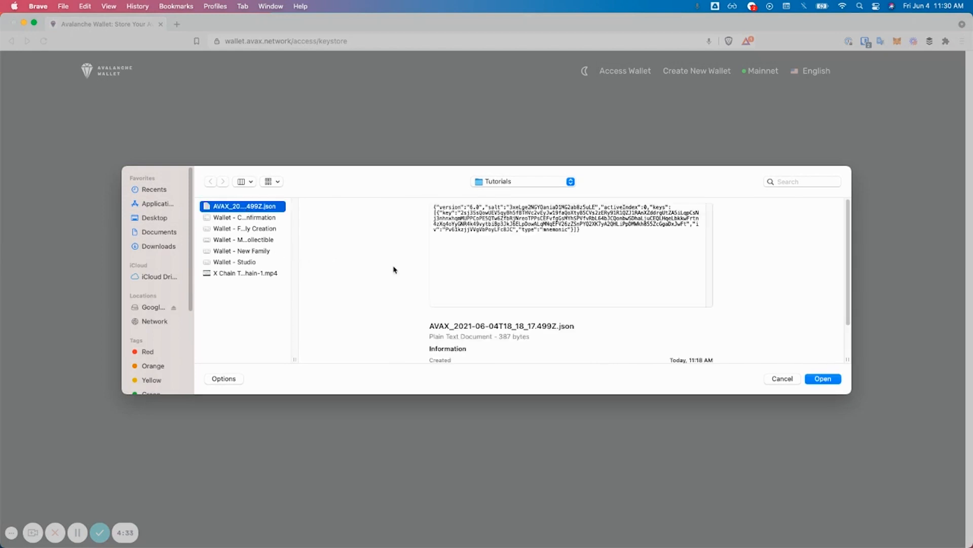
click(824, 379)
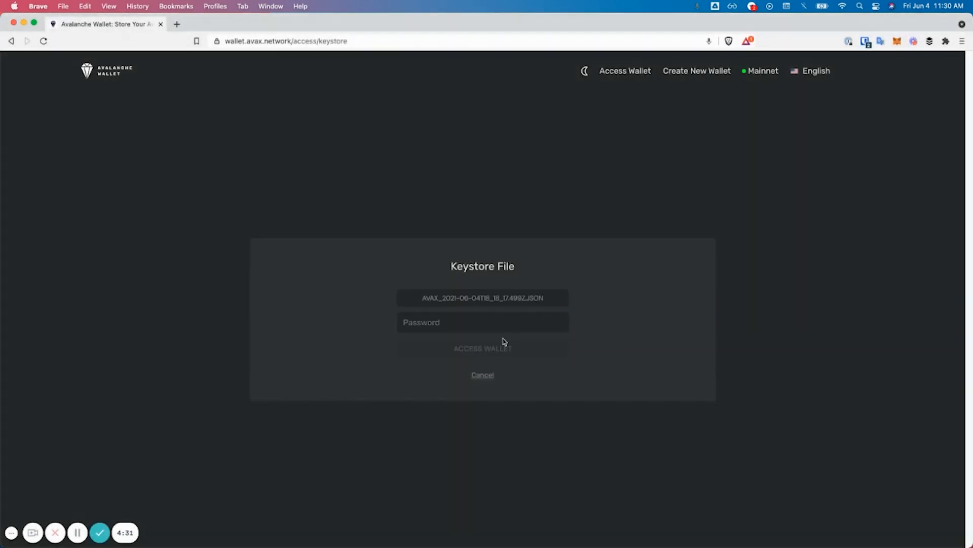
Enter the keystore password, unlock the wallet, and go to Manage Keys
click(483, 321)
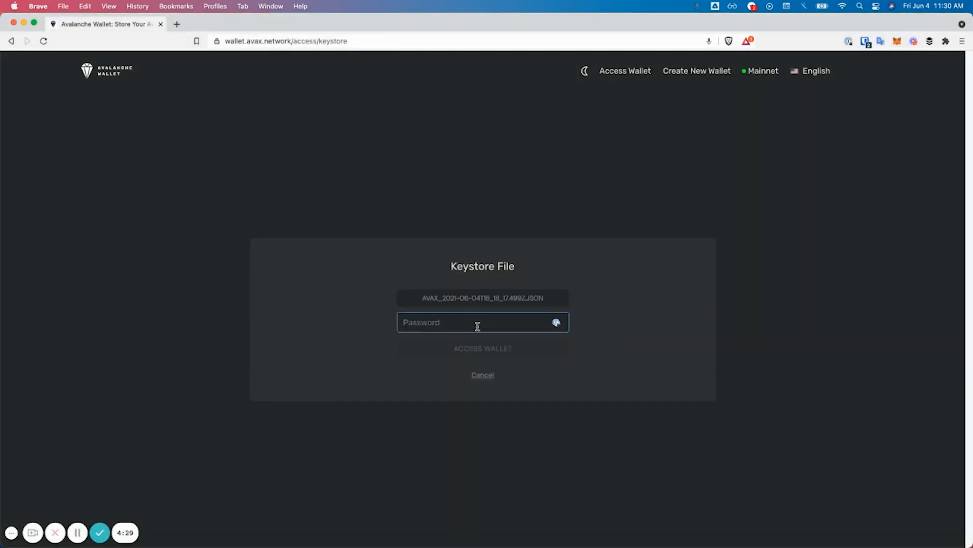
mouse_move(78, 535)
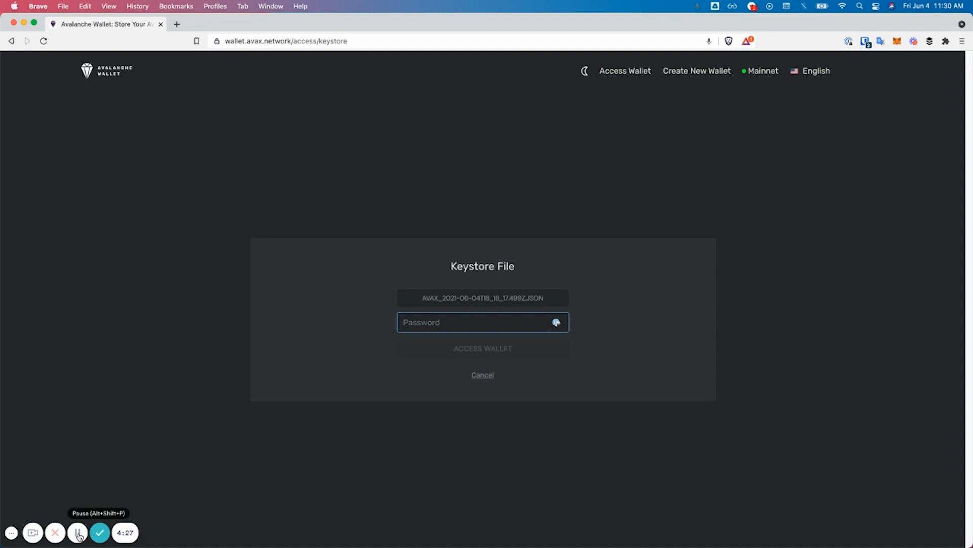
click(482, 348)
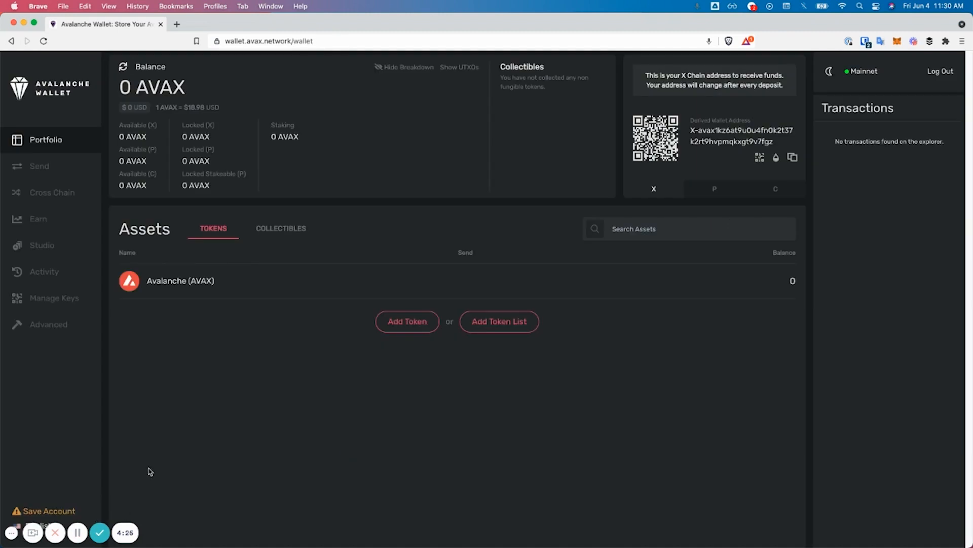
mouse_move(129, 448)
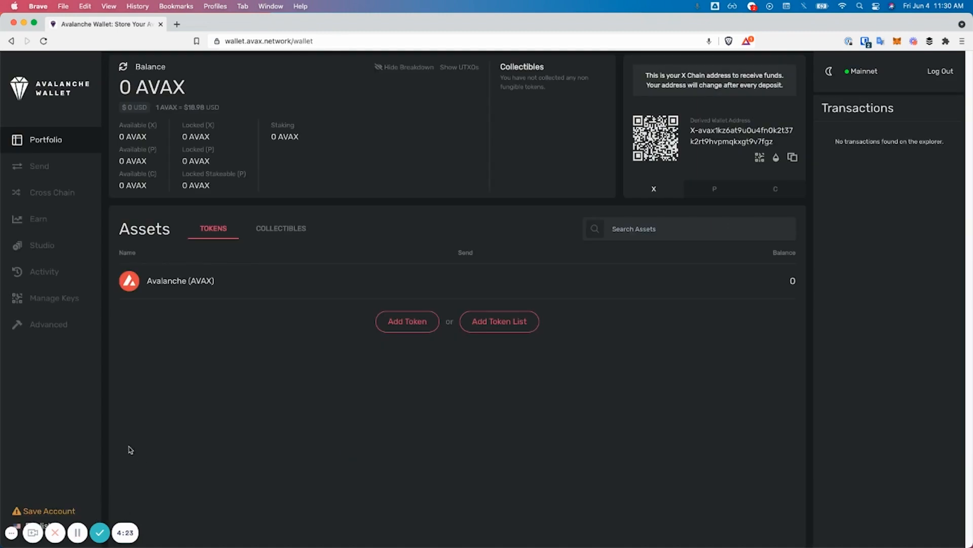
mouse_move(44, 304)
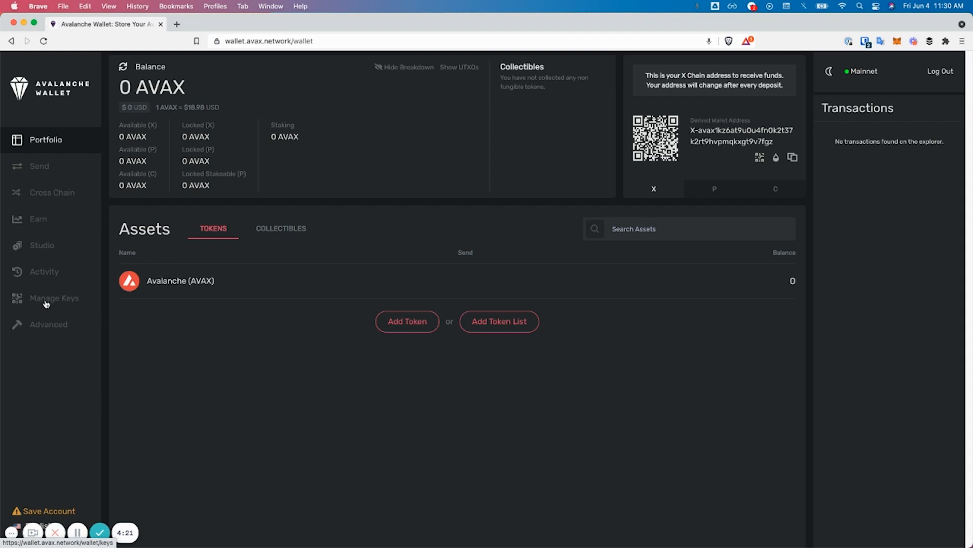
click(53, 297)
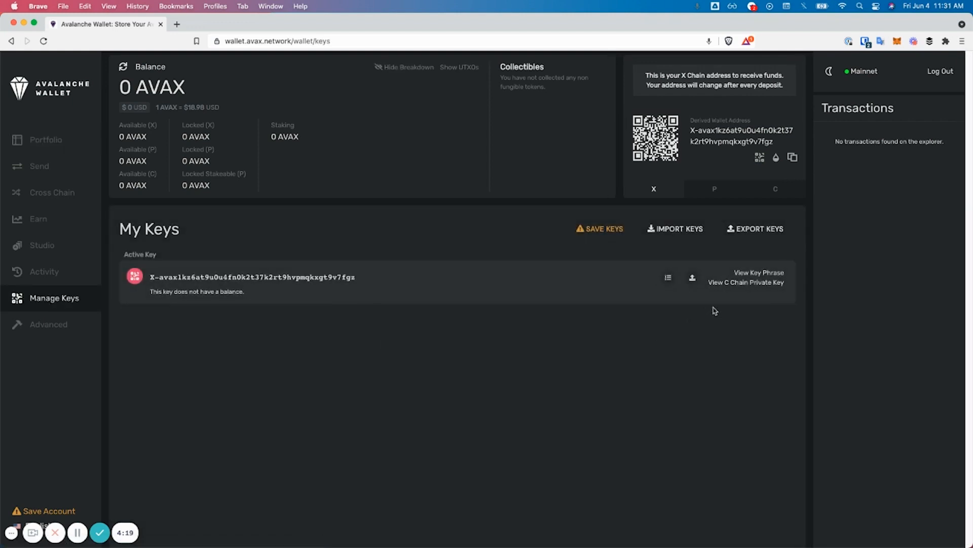
mouse_move(744, 239)
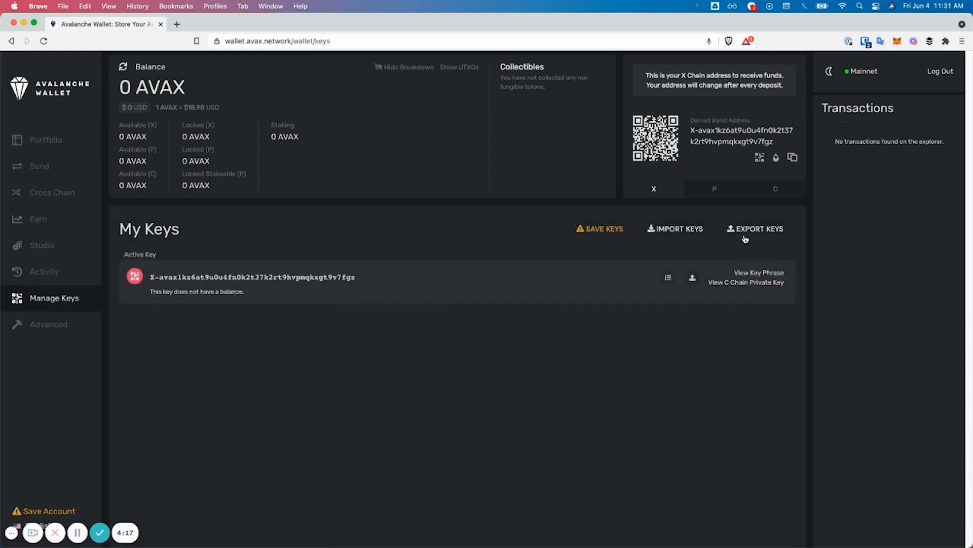
click(755, 228)
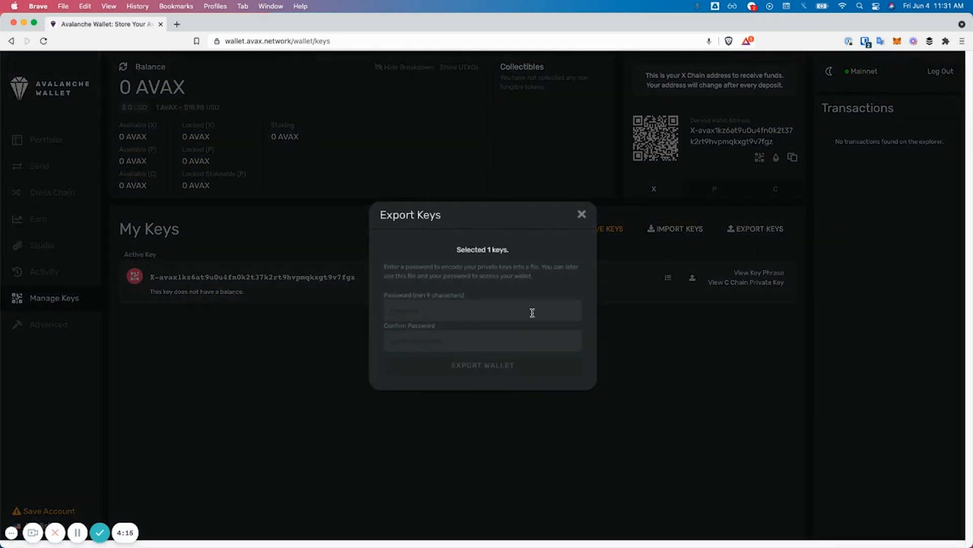
click(581, 213)
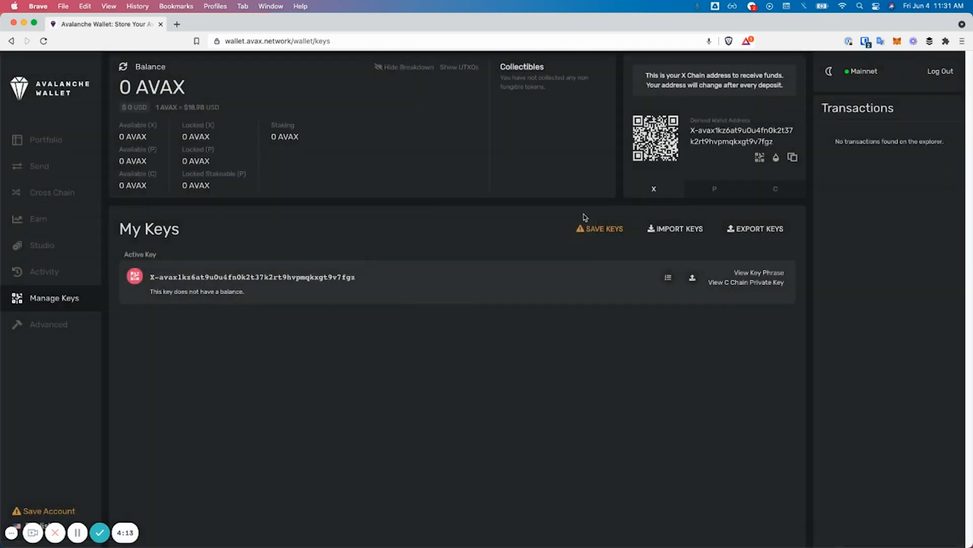
click(758, 273)
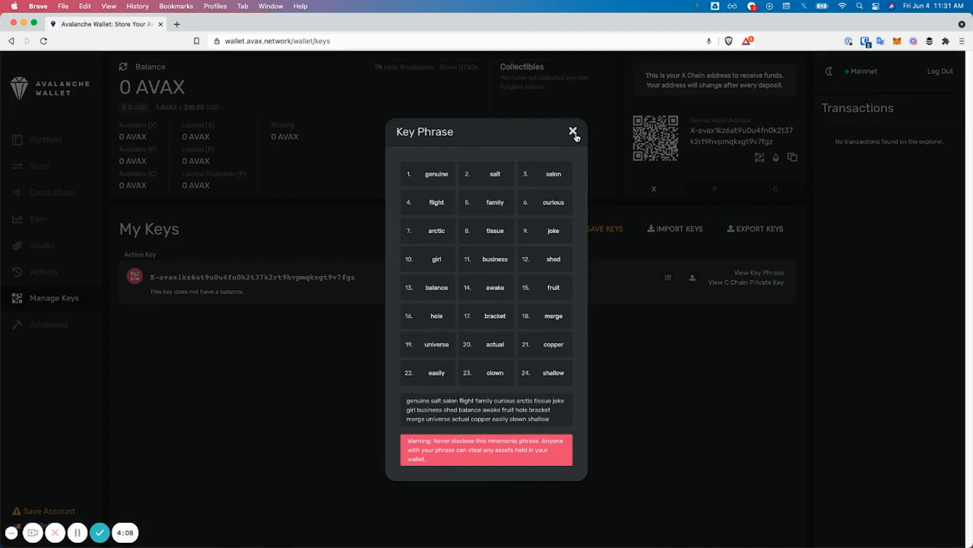
click(573, 132)
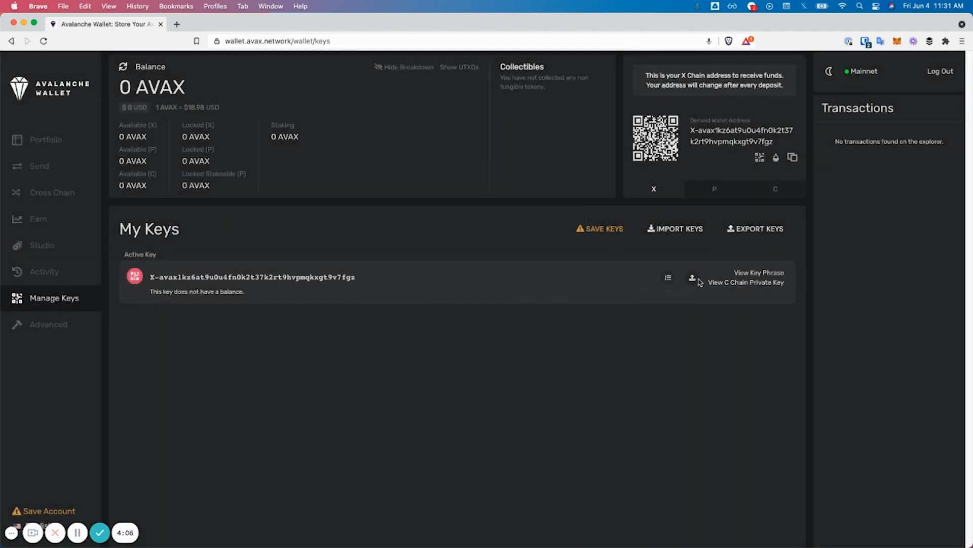